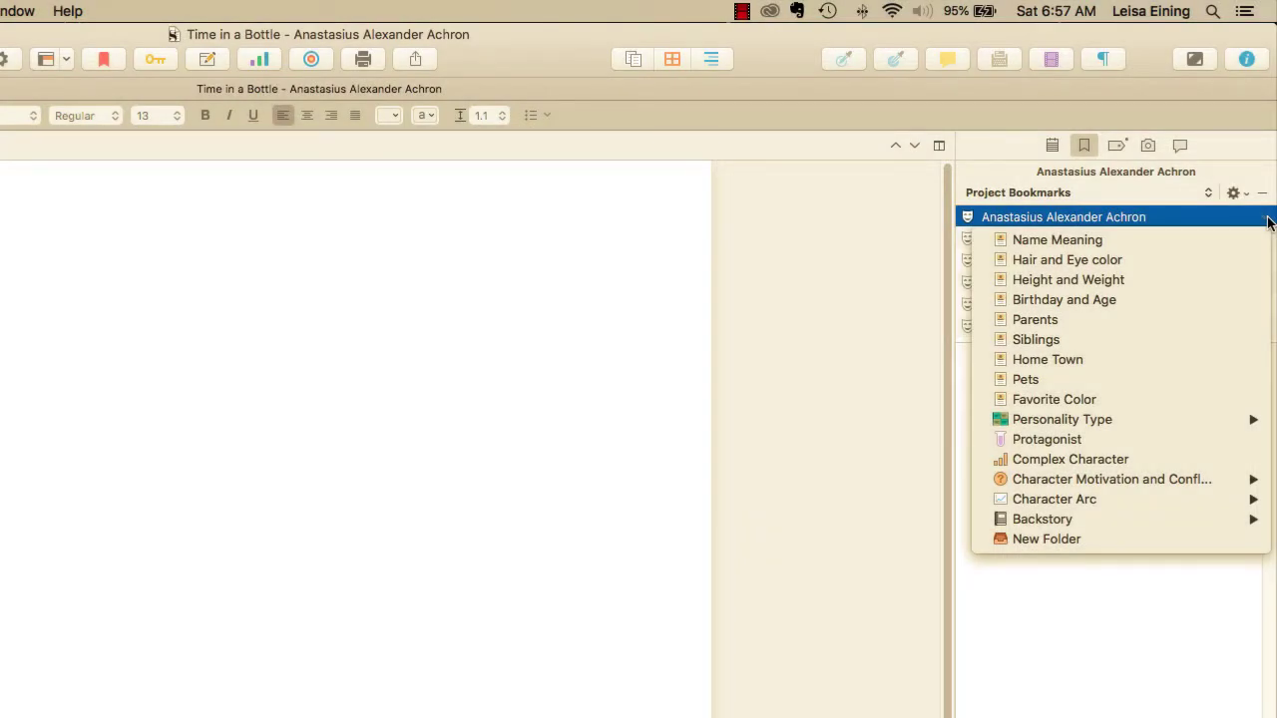
# - Expand Anastasius Alexander Achron in Project Bookmarks to show Name Meaning through Backstory
pyautogui.click(1047, 359)
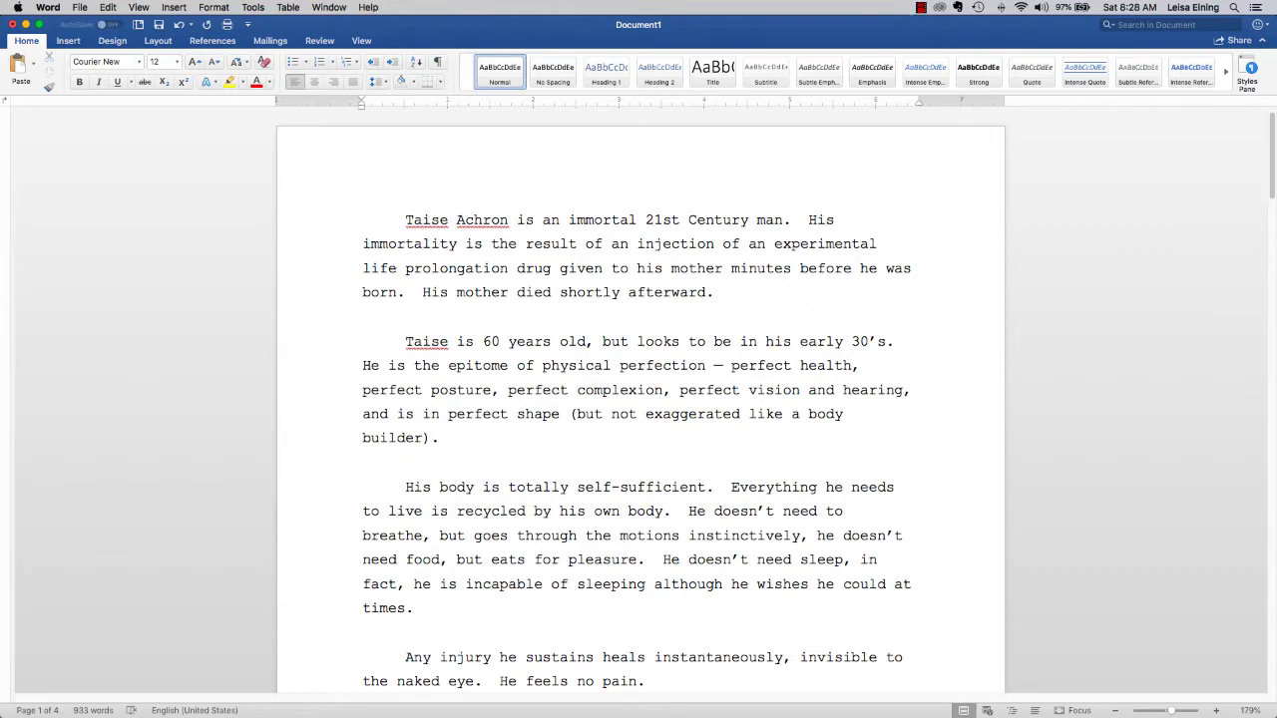
pyautogui.scroll(-3)
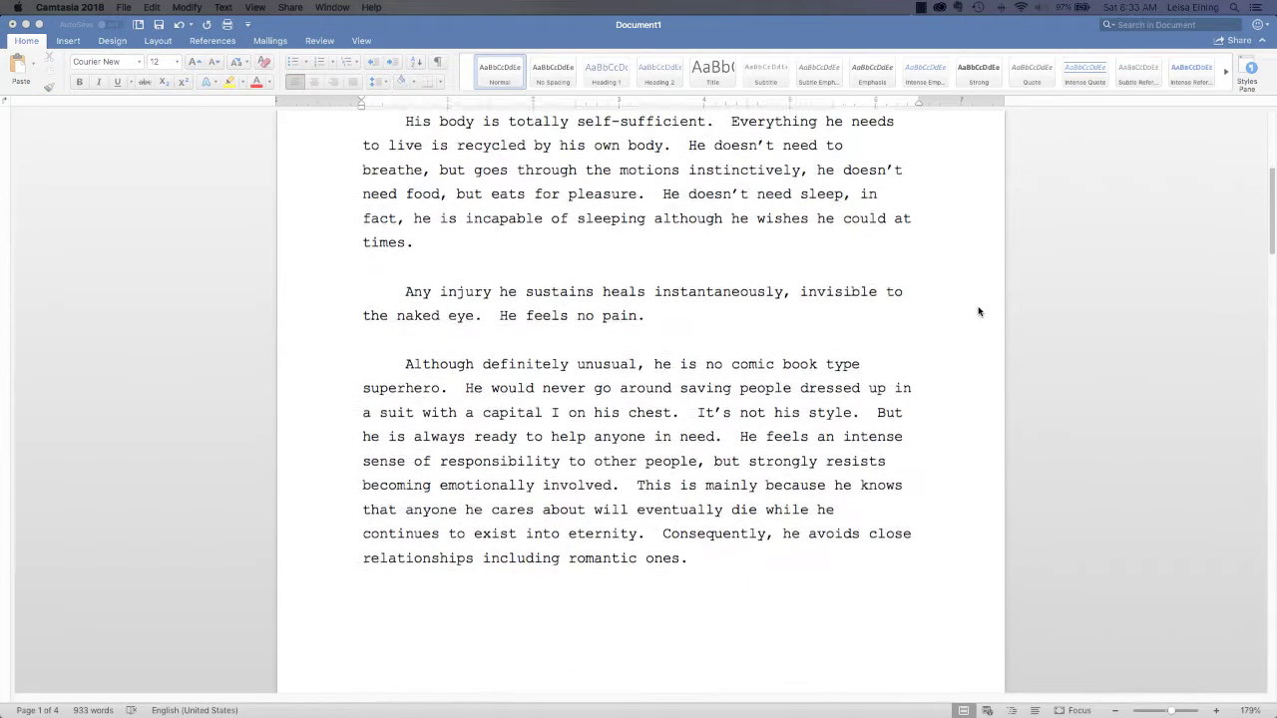
pyautogui.scroll(-3)
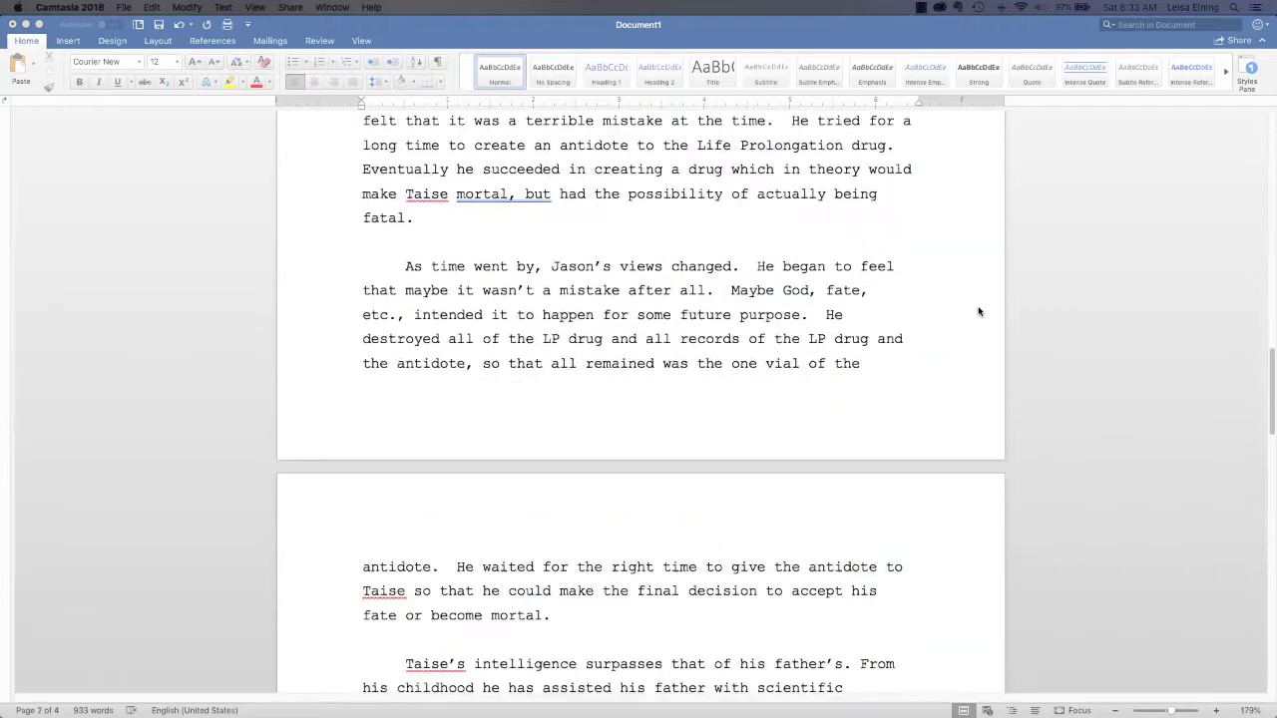
pyautogui.scroll(-3)
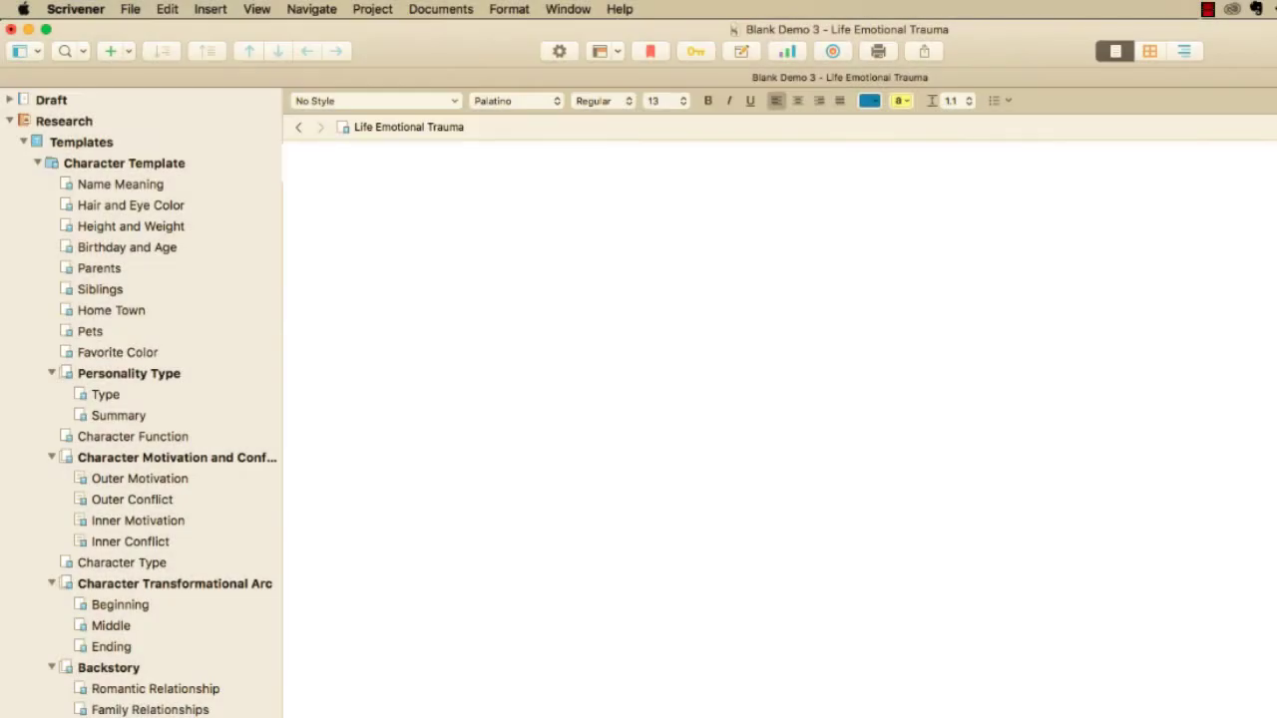
# - Create a Character Template document in the Draft and rename it 'Raina Marie E'
pyautogui.click(416, 11)
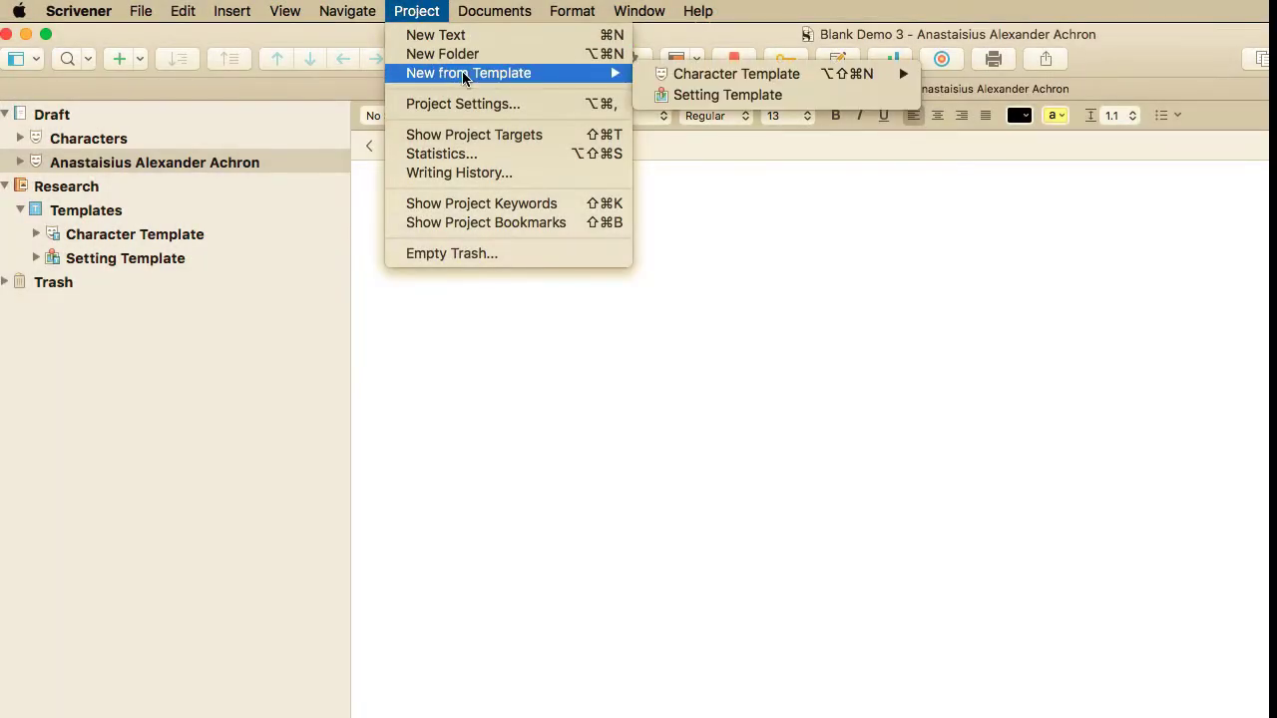
pyautogui.click(736, 73)
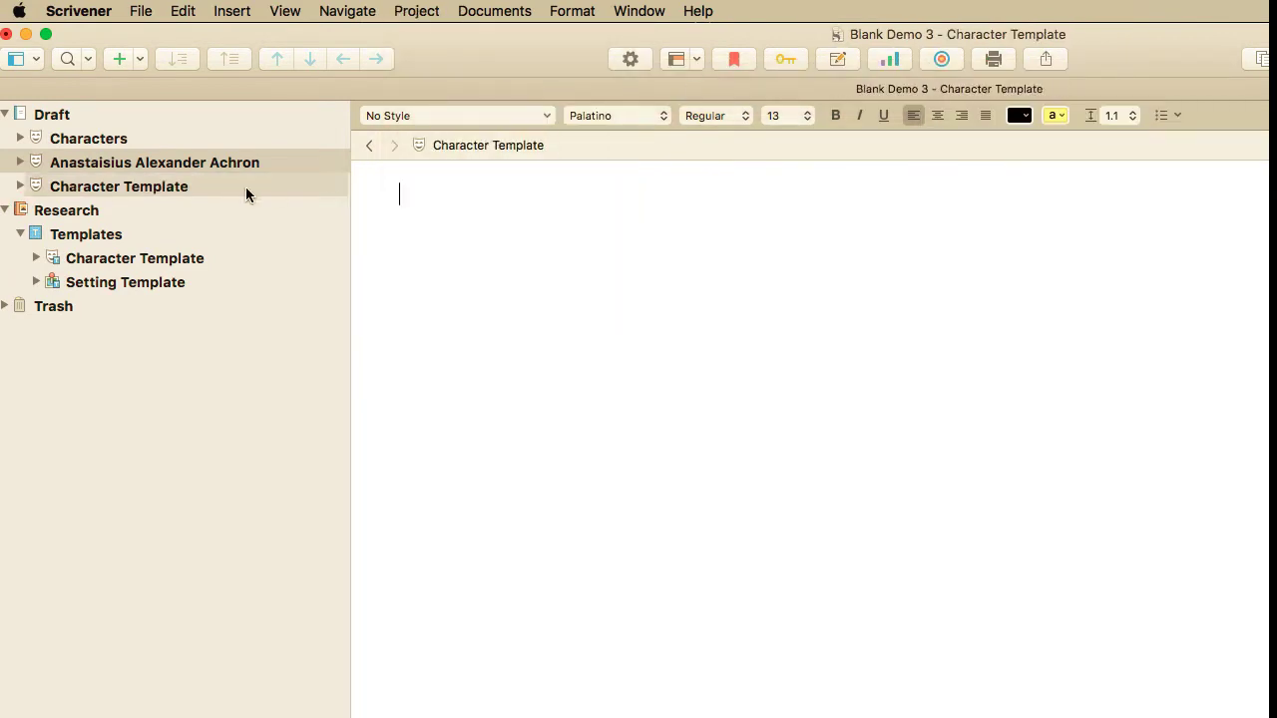
pyautogui.write('Raina Marie Evans')
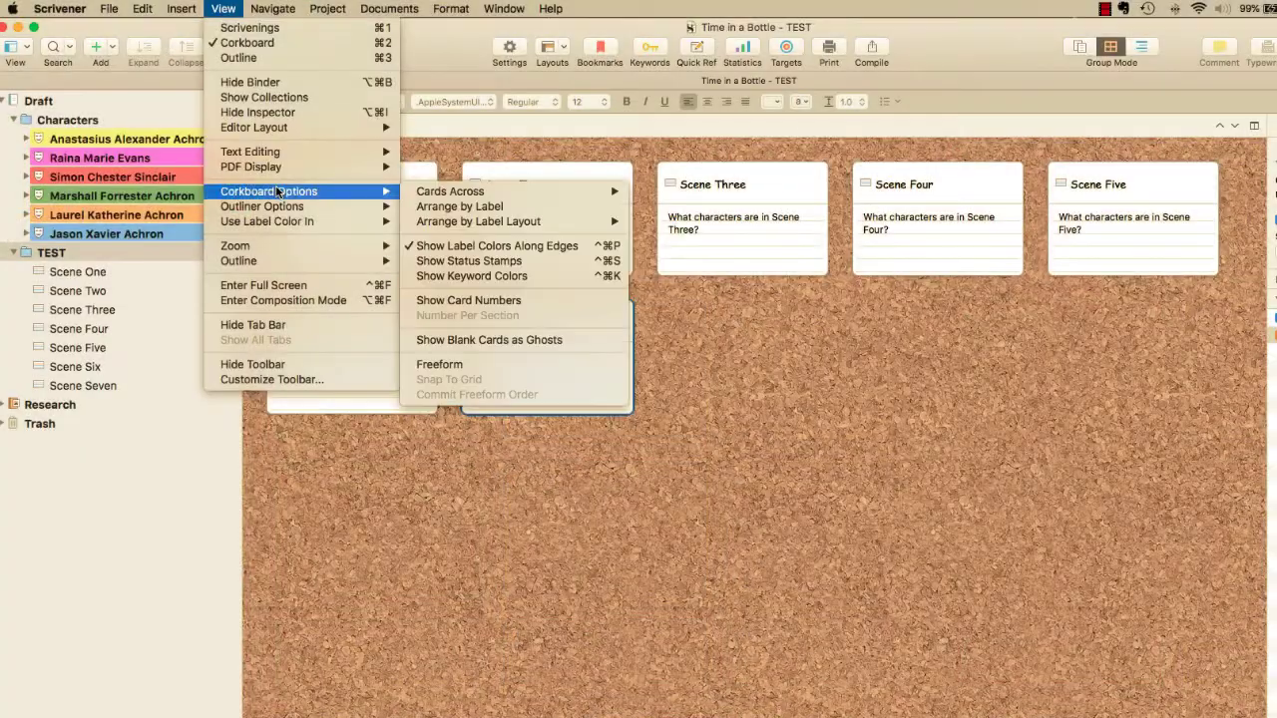
pyautogui.moveTo(469, 261)
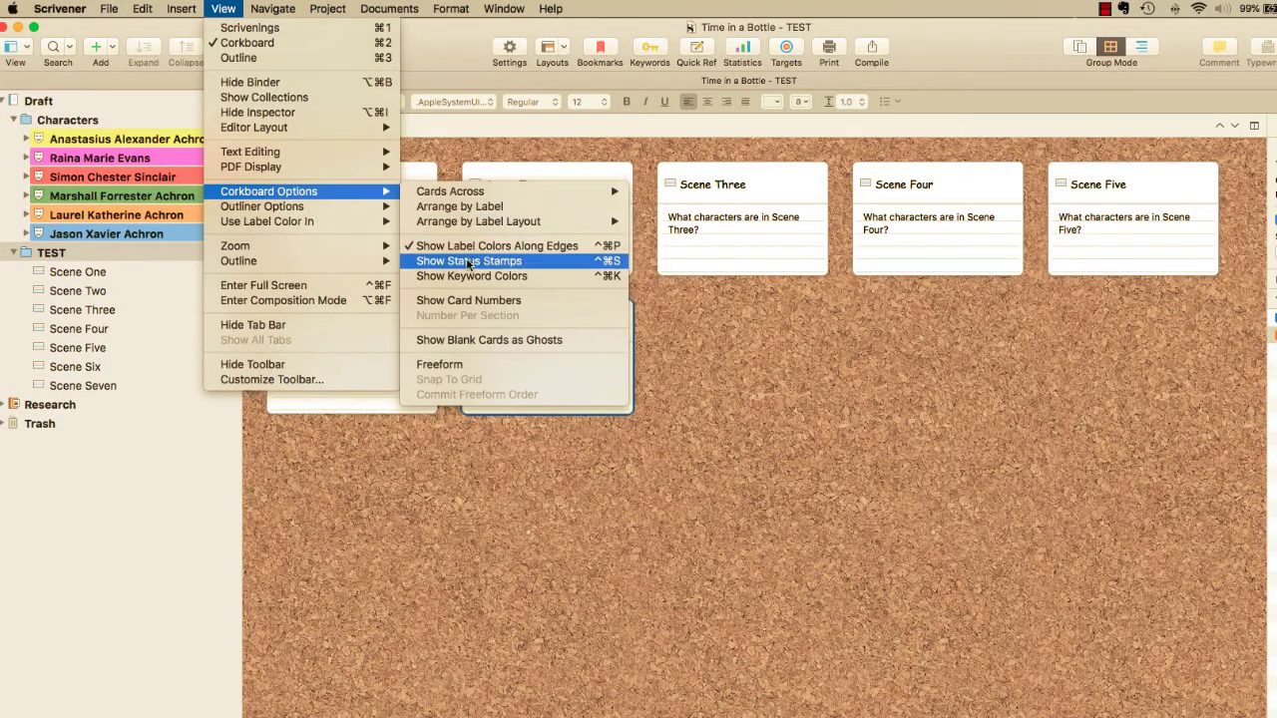
# - Show status stamps on corkboard cards and open the Add menu's document choices
pyautogui.click(471, 260)
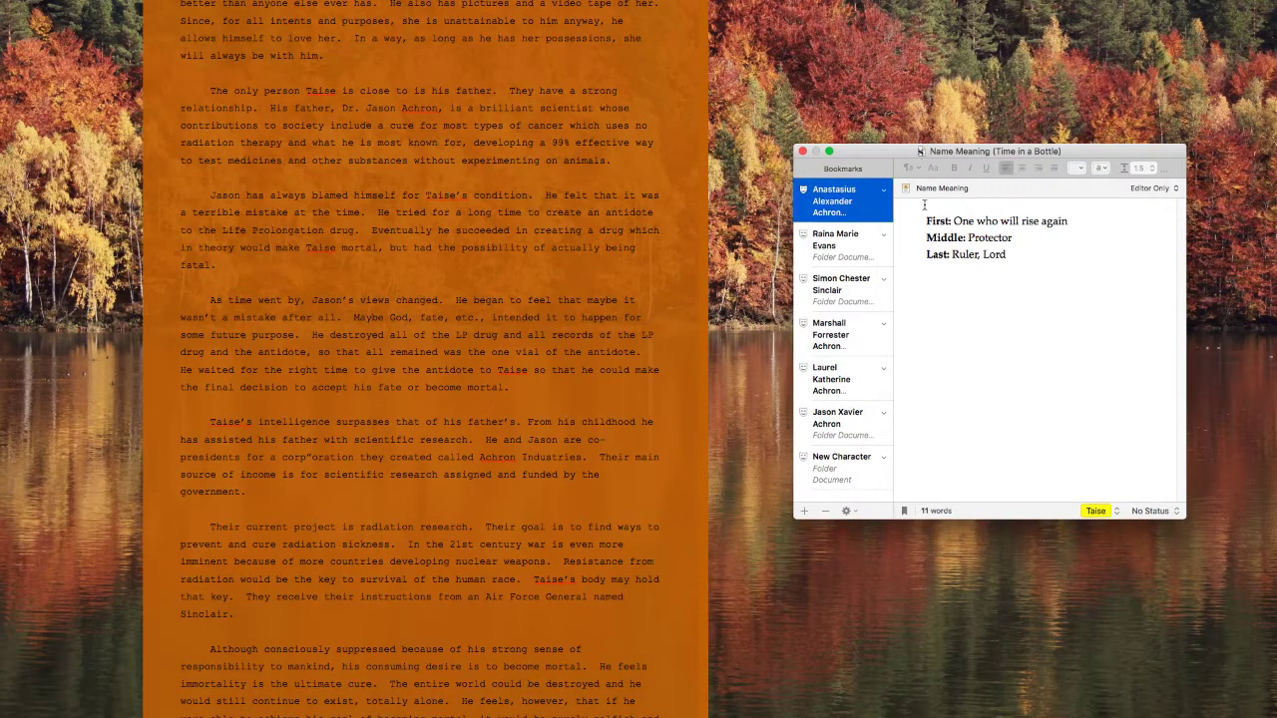
pyautogui.click(131, 58)
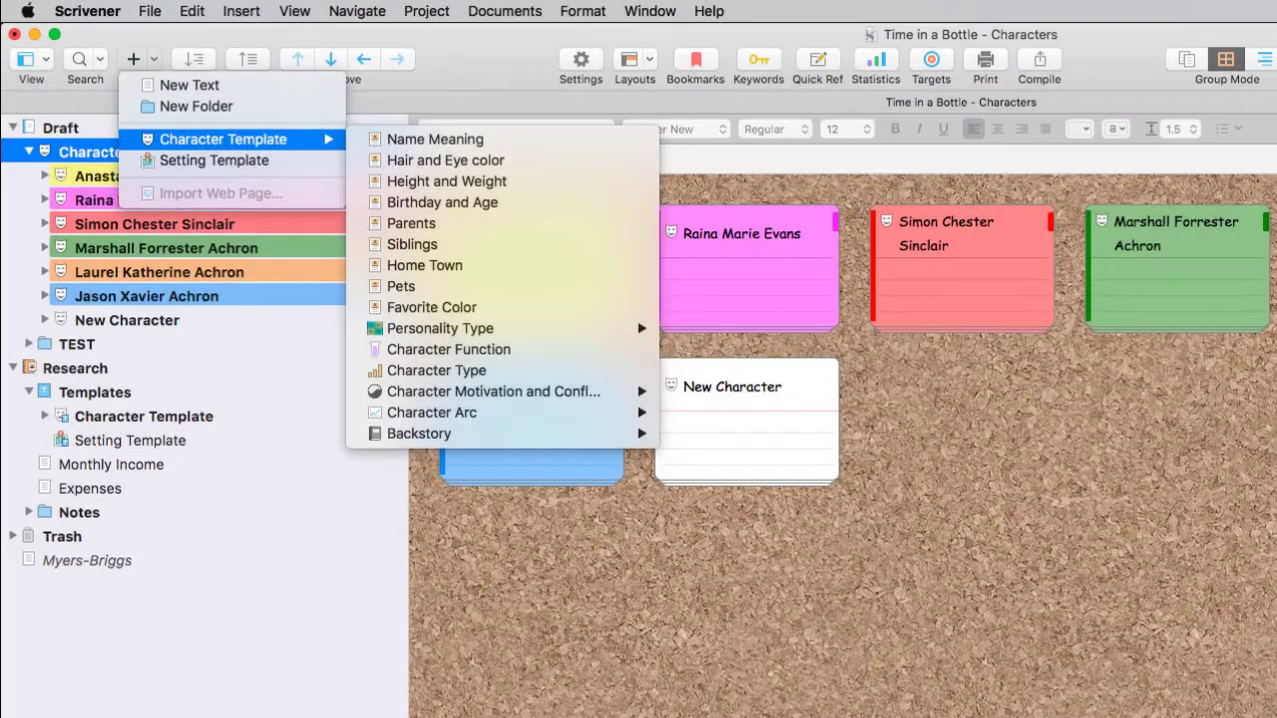